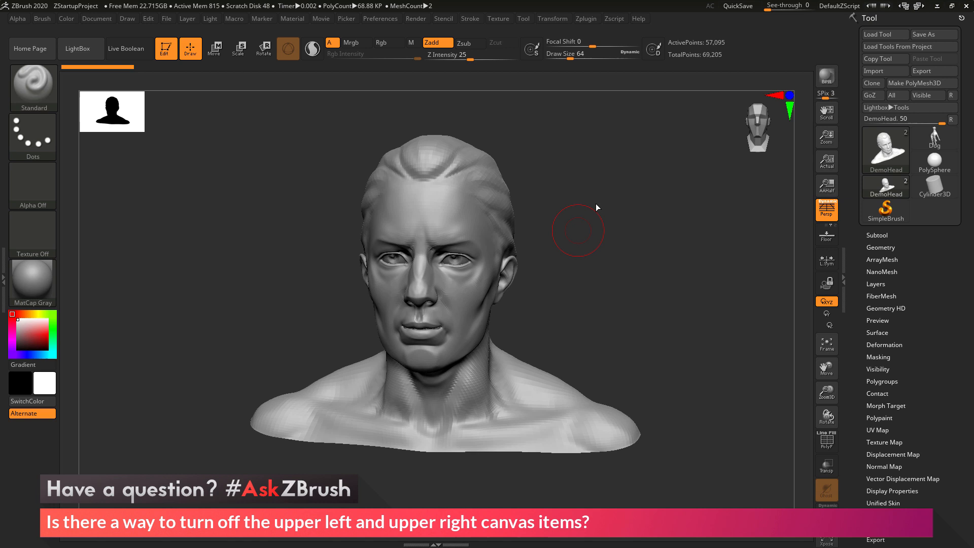
mouse_move(599, 245)
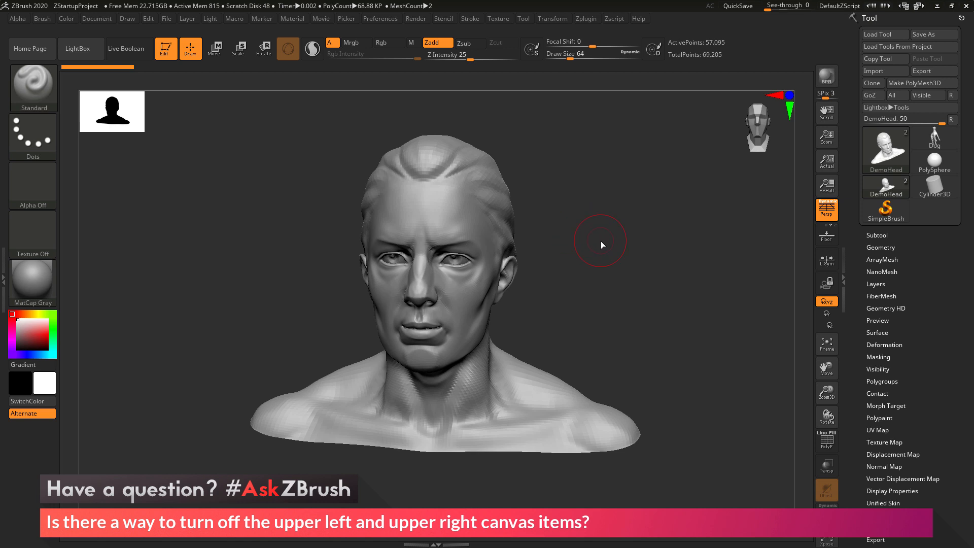
mouse_move(586, 243)
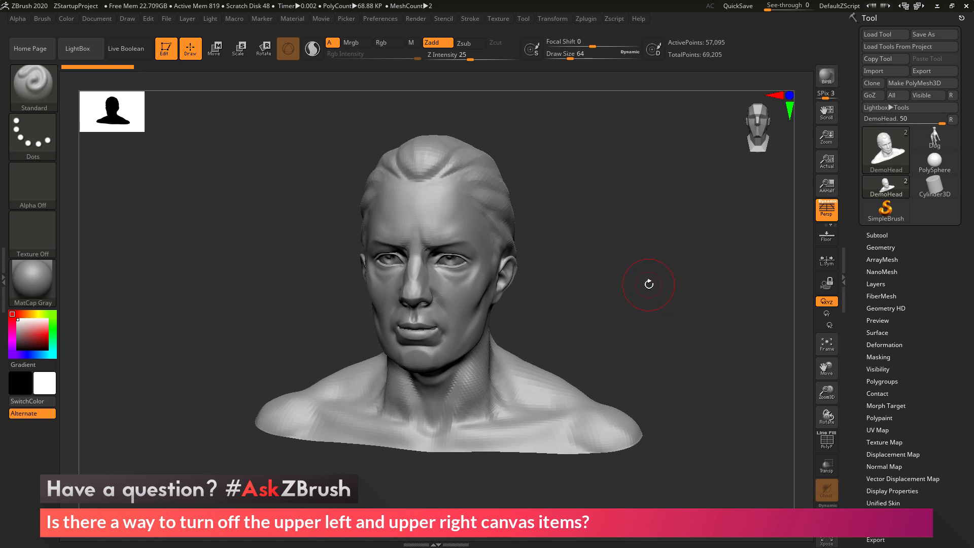
mouse_move(103, 139)
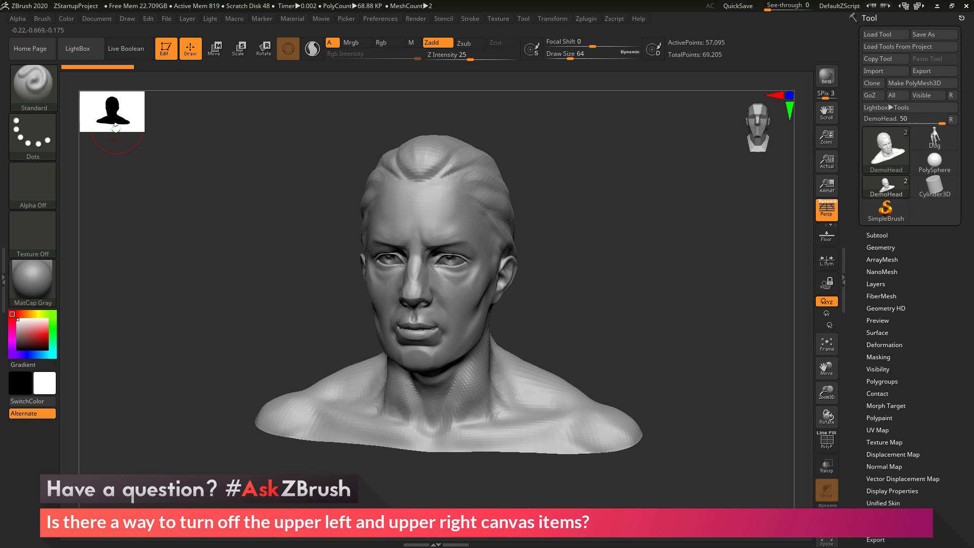
mouse_move(682, 200)
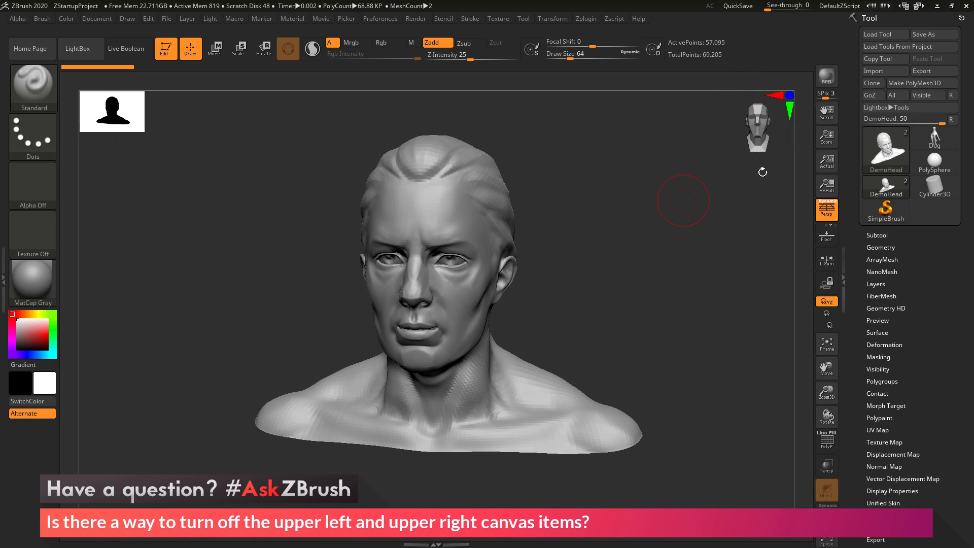
mouse_move(710, 198)
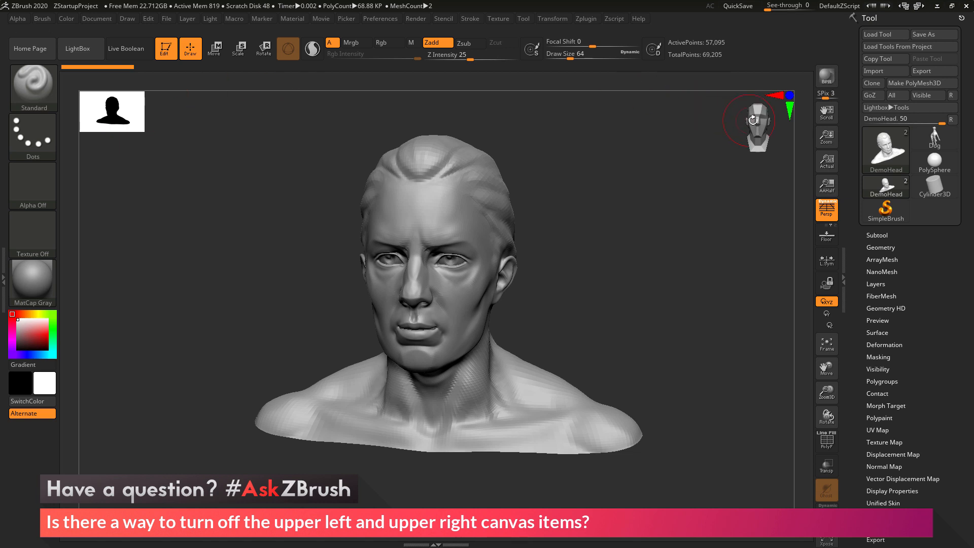
mouse_move(277, 223)
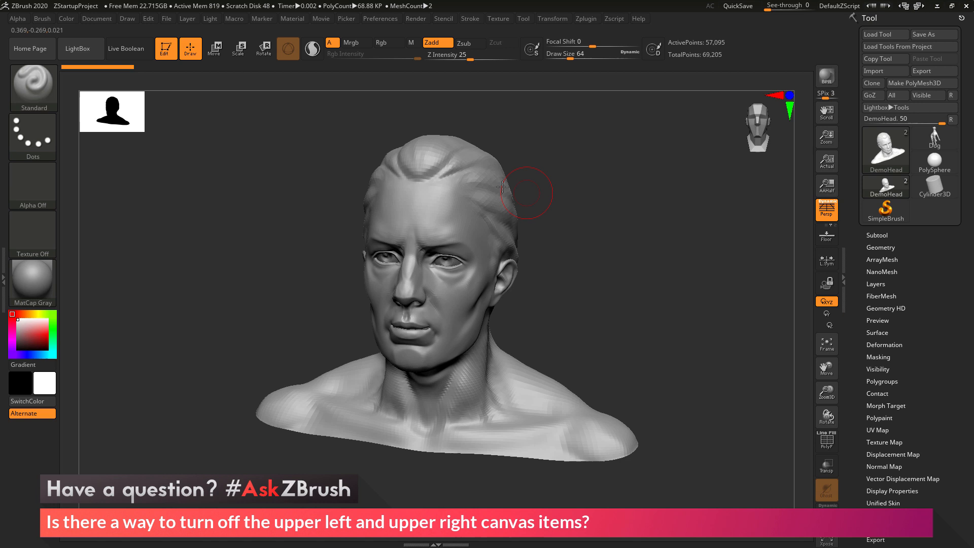
mouse_move(405, 287)
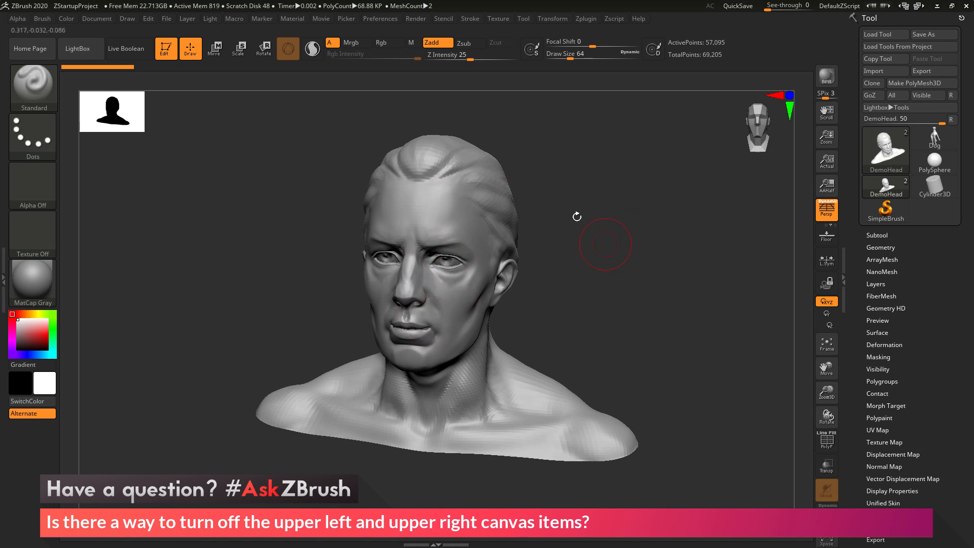
mouse_move(127, 124)
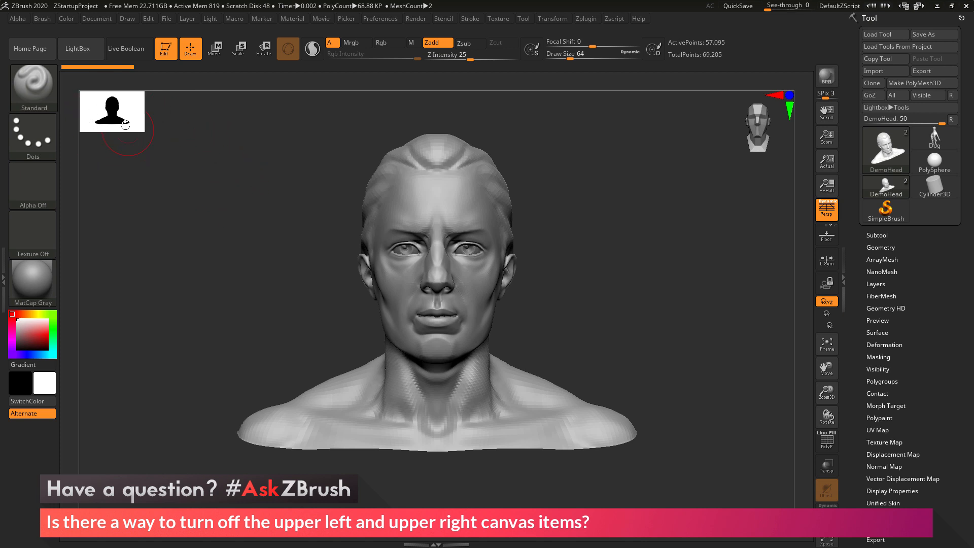
mouse_move(191, 191)
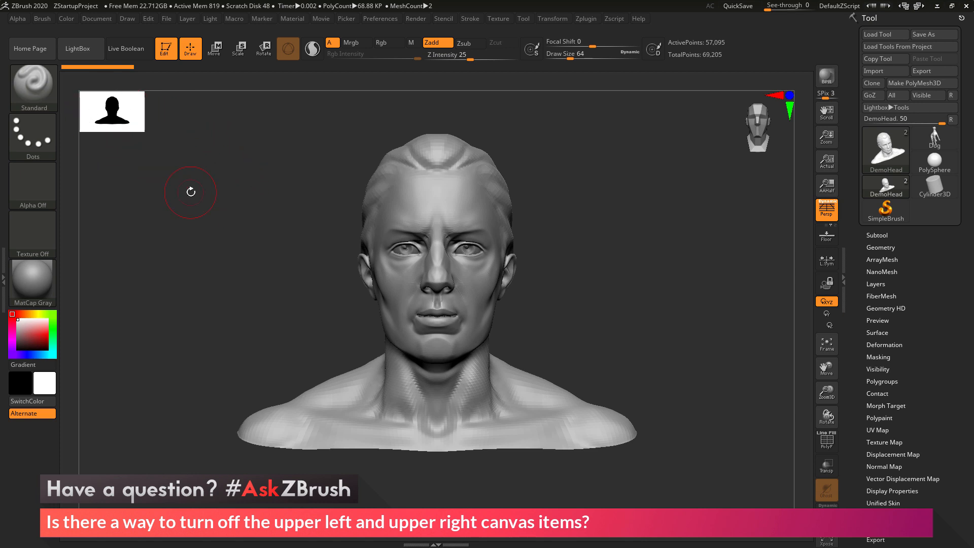
mouse_move(230, 179)
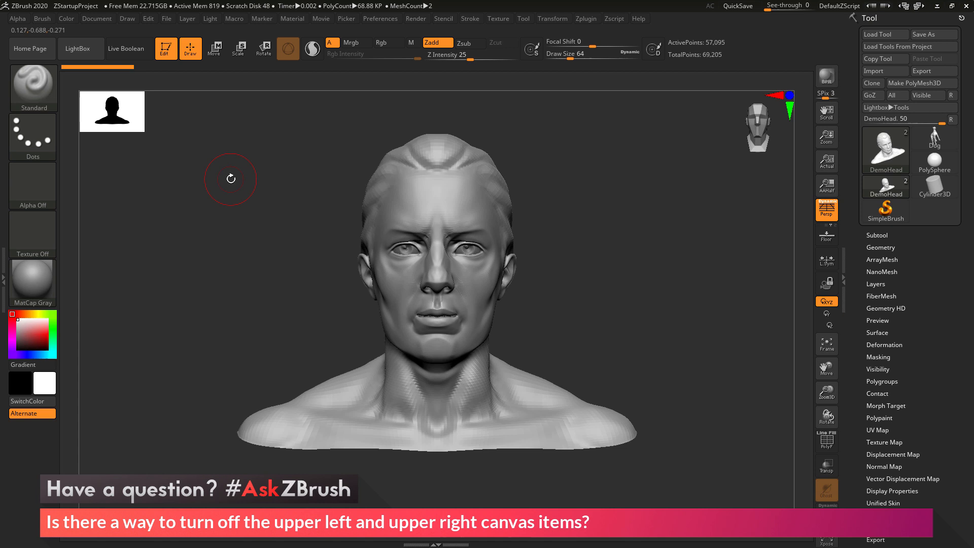
mouse_move(284, 185)
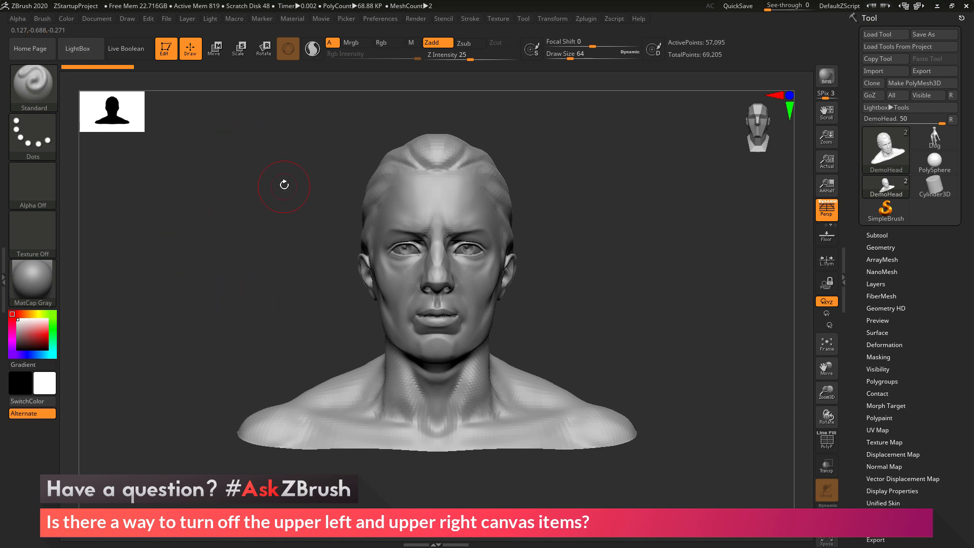
mouse_move(280, 185)
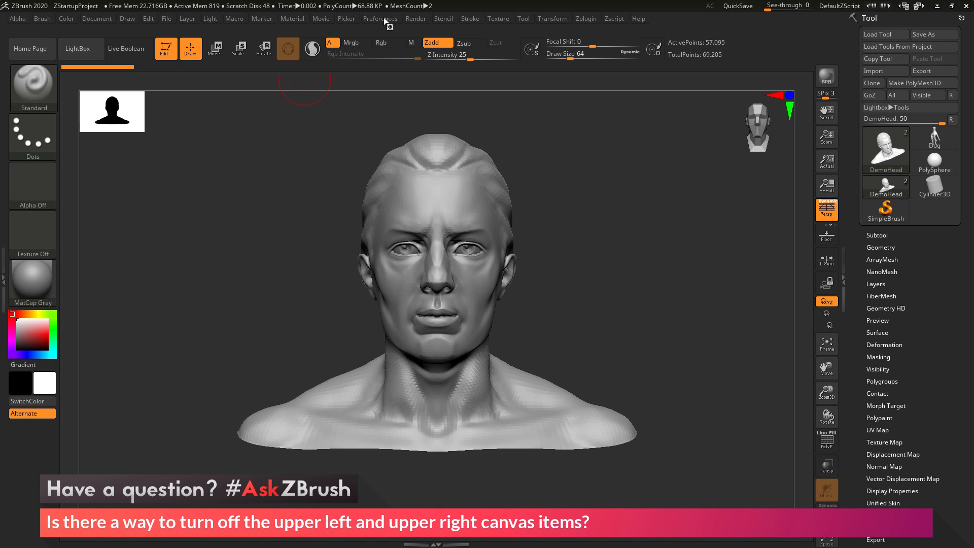
Step: Expand the CamView section of Preferences to reach its size and on/off settings
left_click(379, 19)
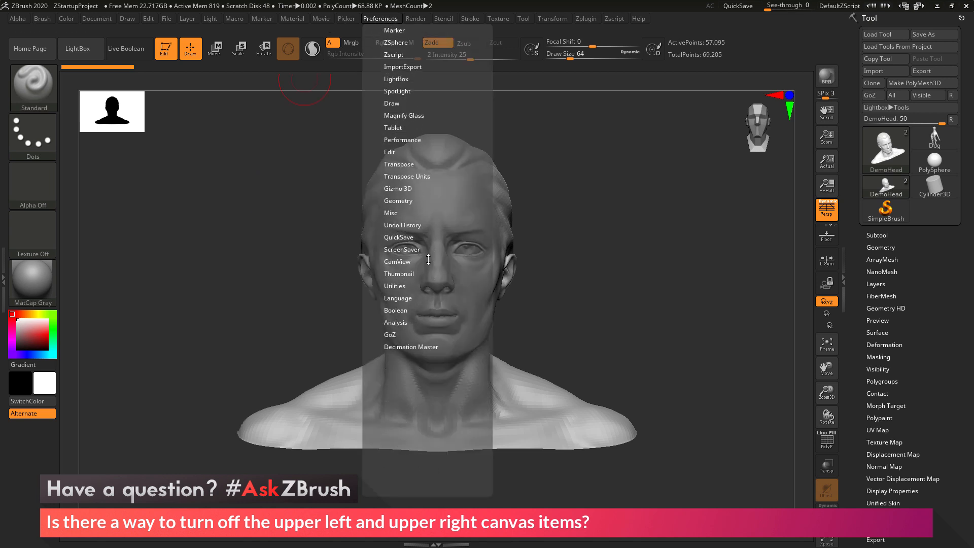
mouse_move(388, 260)
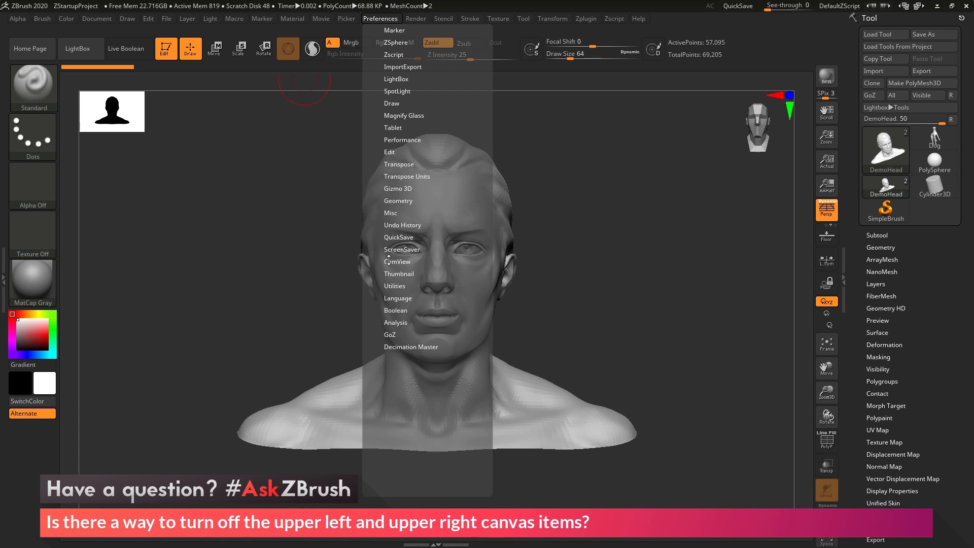
left_click(397, 261)
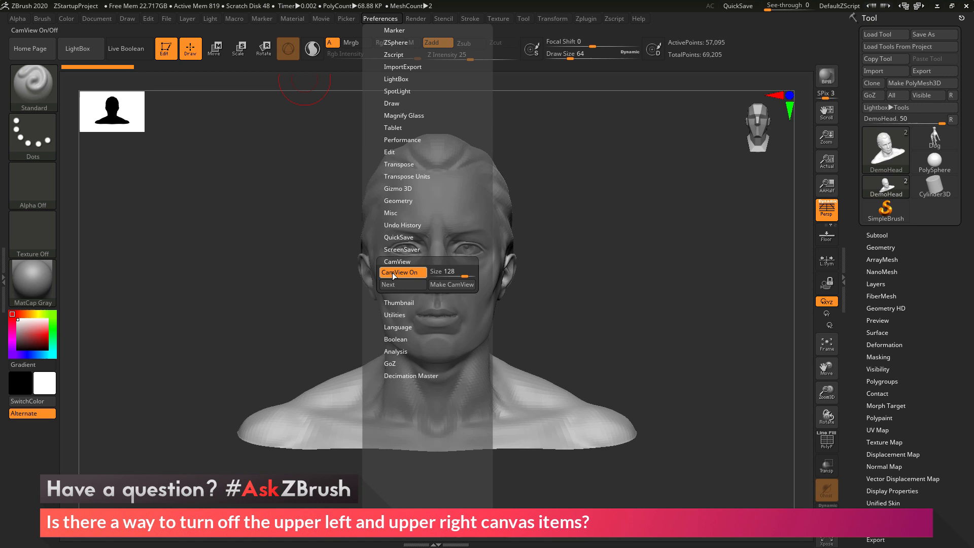
mouse_move(403, 272)
type("250")
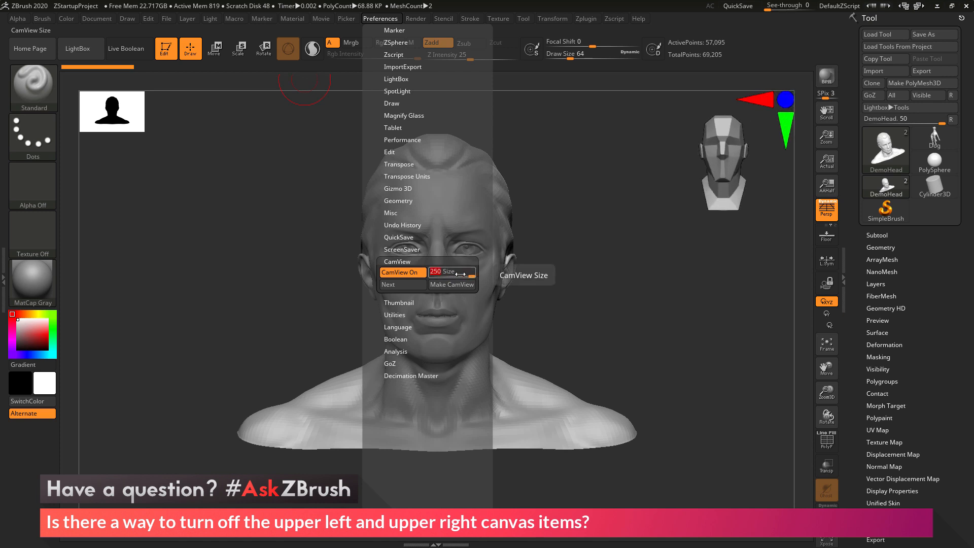
mouse_move(403, 284)
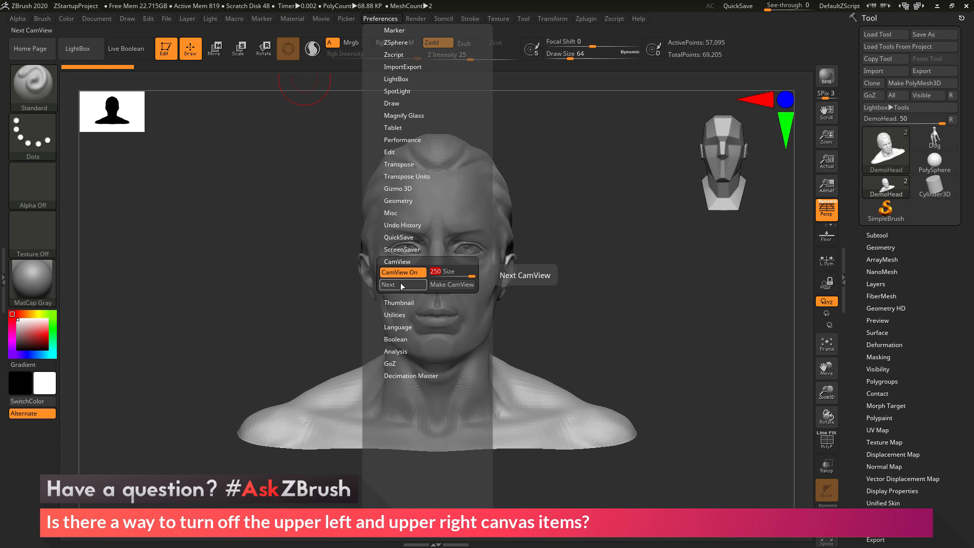
Step: Cycle the CamView figure through cube, arrows, camera, skeleton and skull back to the default head
left_click(387, 284)
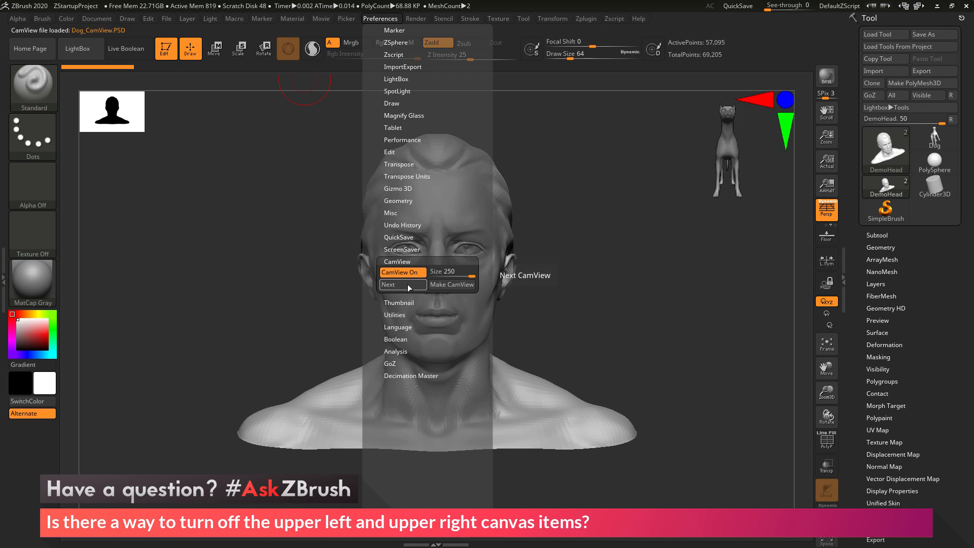
left_click(403, 284)
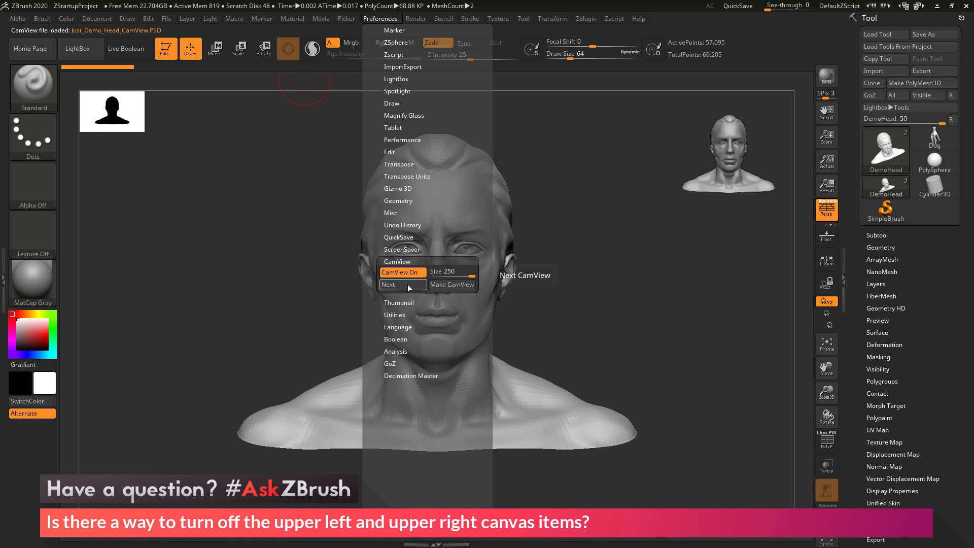
left_click(387, 284)
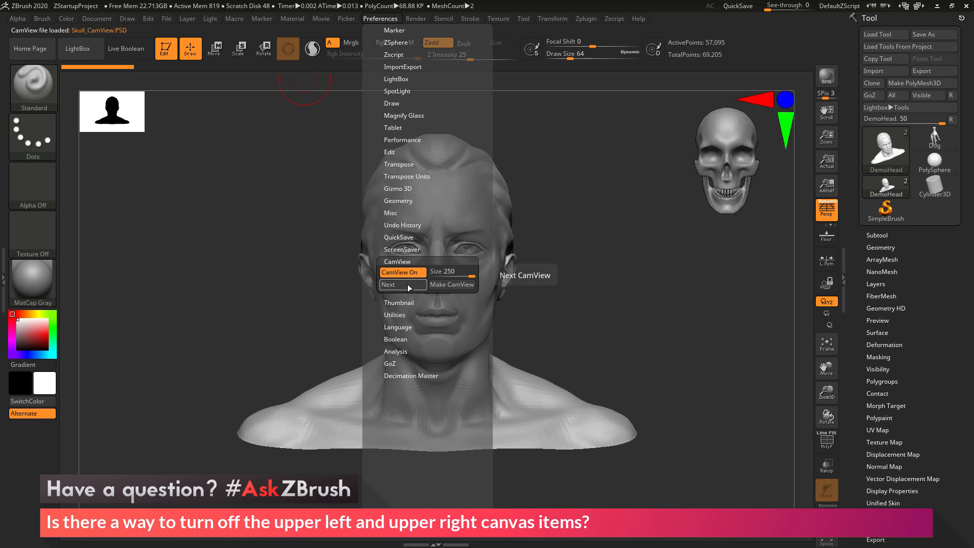
left_click(387, 284)
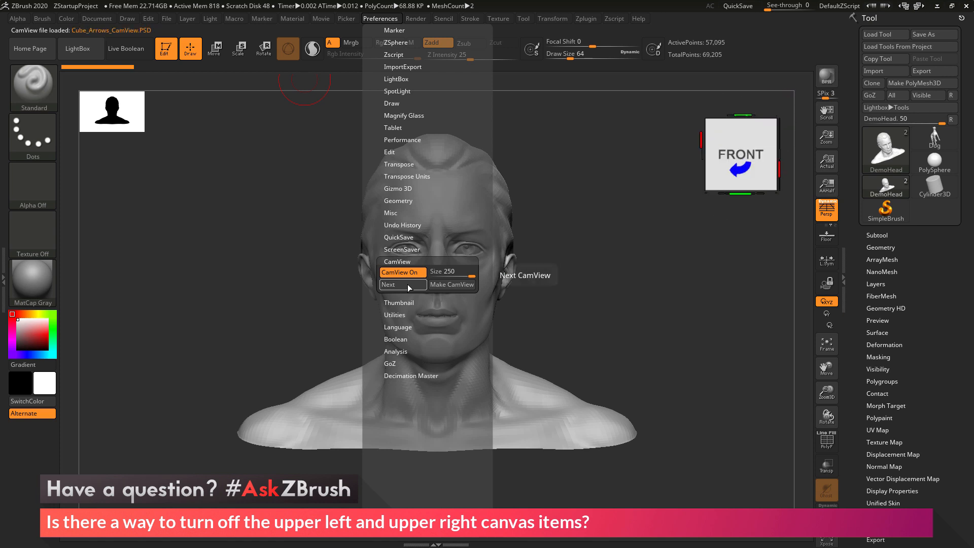
mouse_move(451, 284)
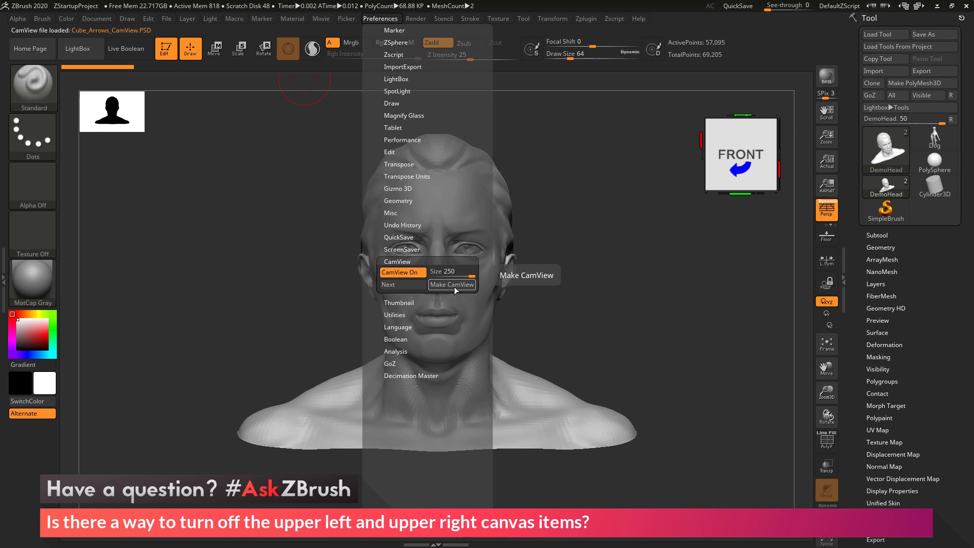
mouse_move(428, 290)
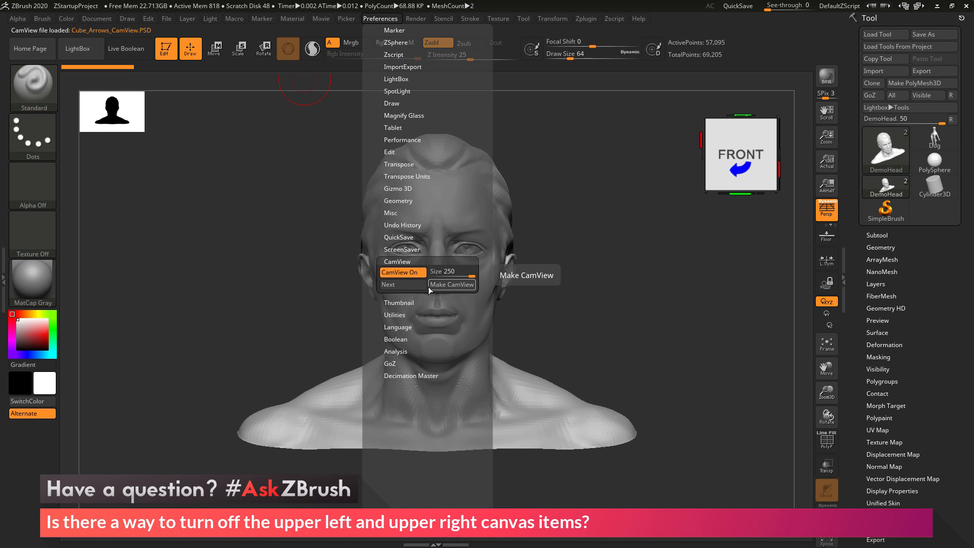
left_click(389, 284)
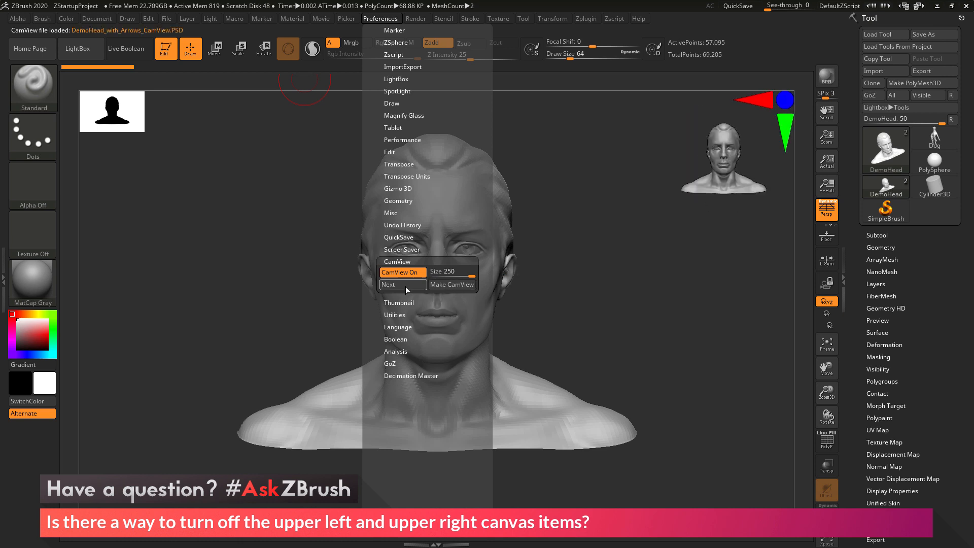
left_click(402, 284)
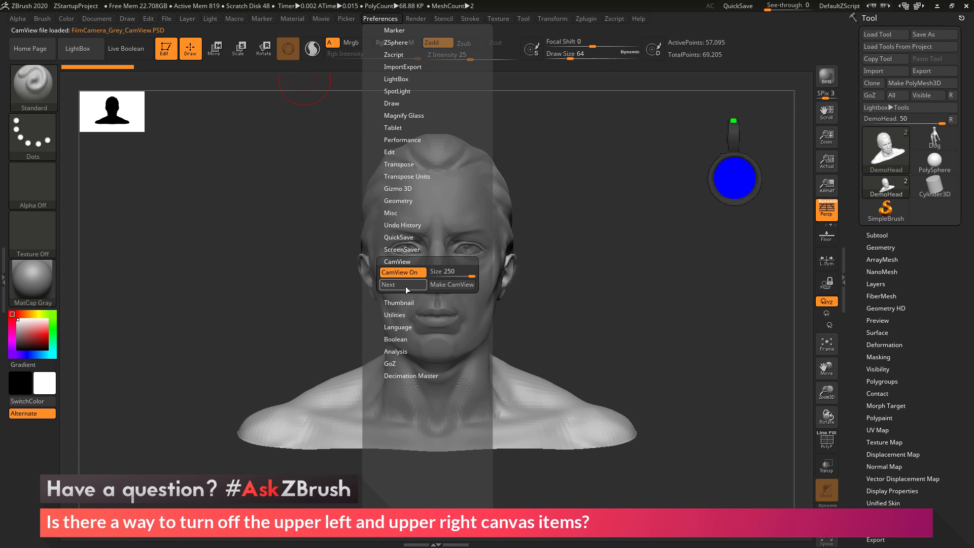
left_click(403, 284)
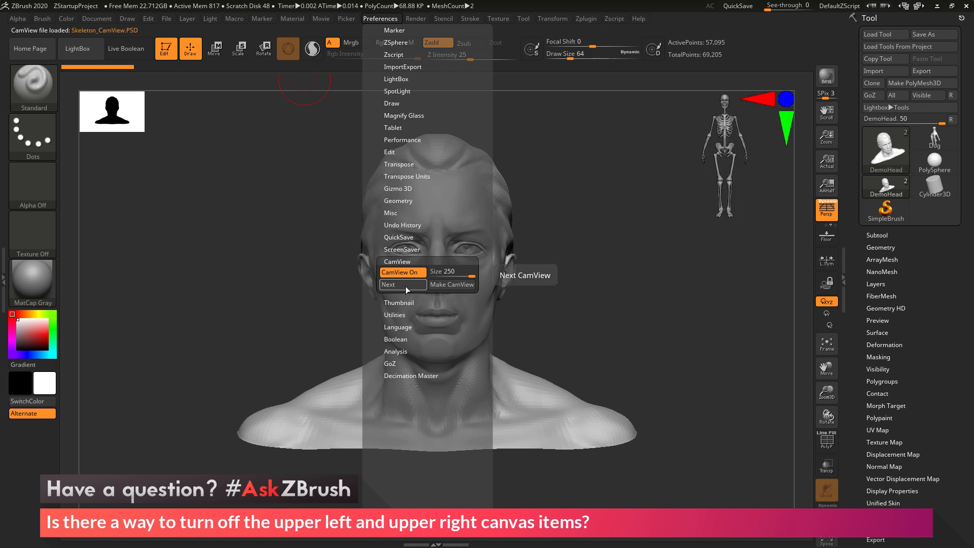
left_click(387, 284)
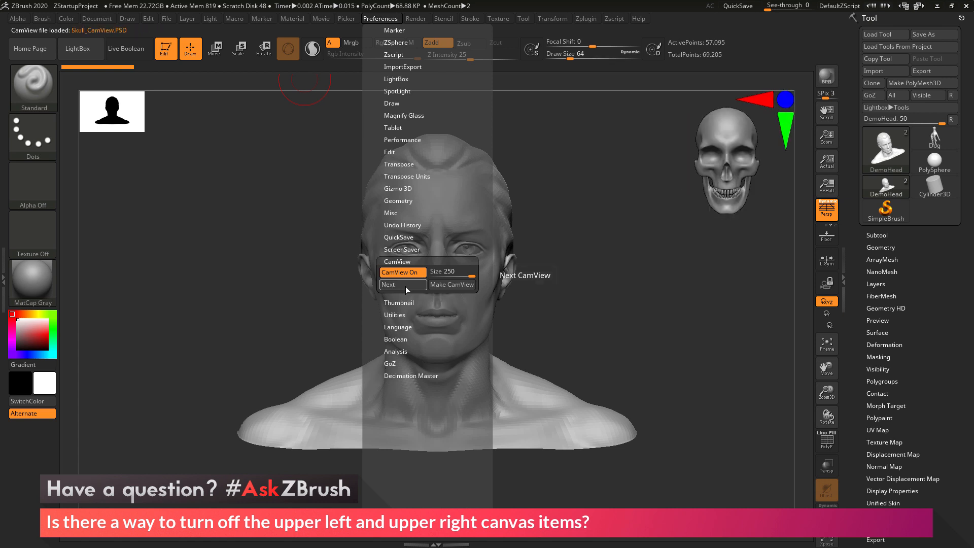
left_click(386, 284)
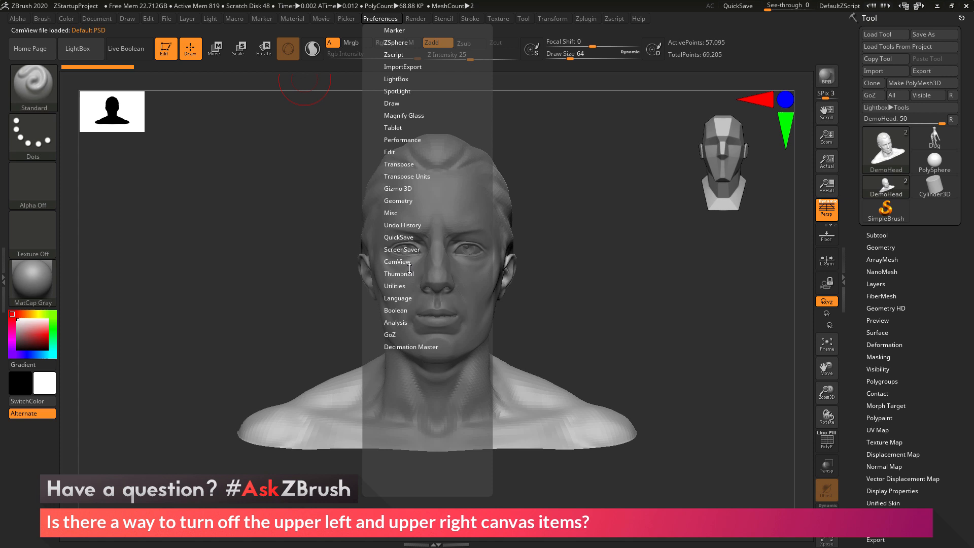
Step: In the Thumbnail preferences, turn the thumbnail preview off and back on
left_click(399, 273)
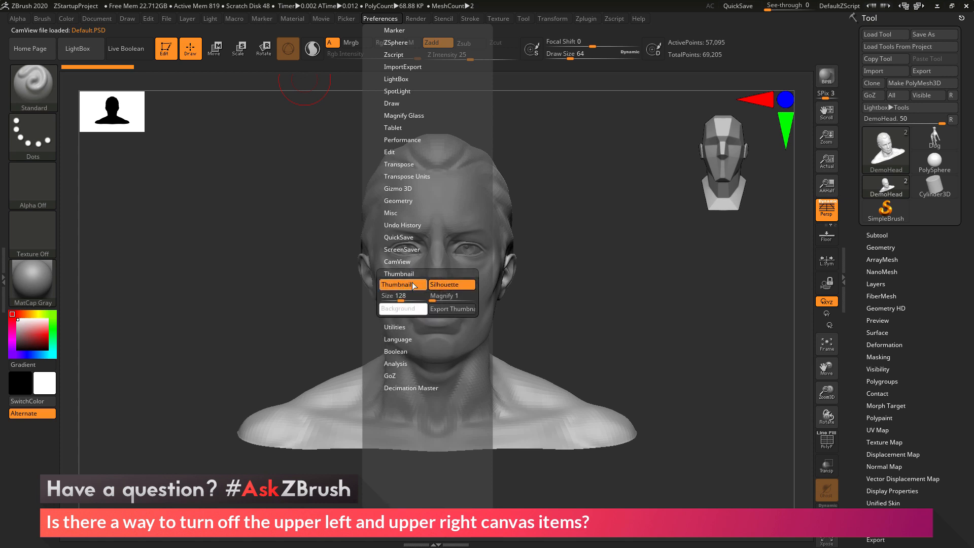
mouse_move(403, 284)
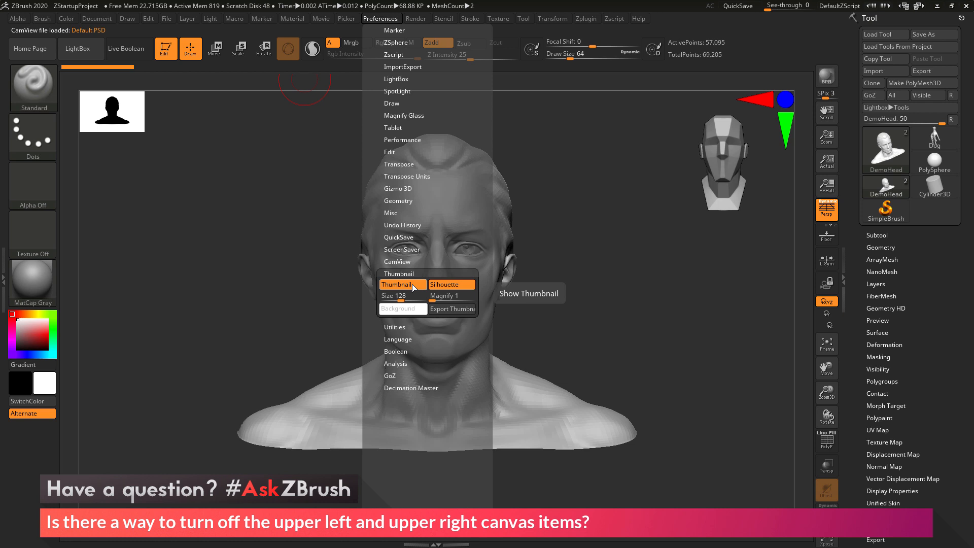
left_click(403, 284)
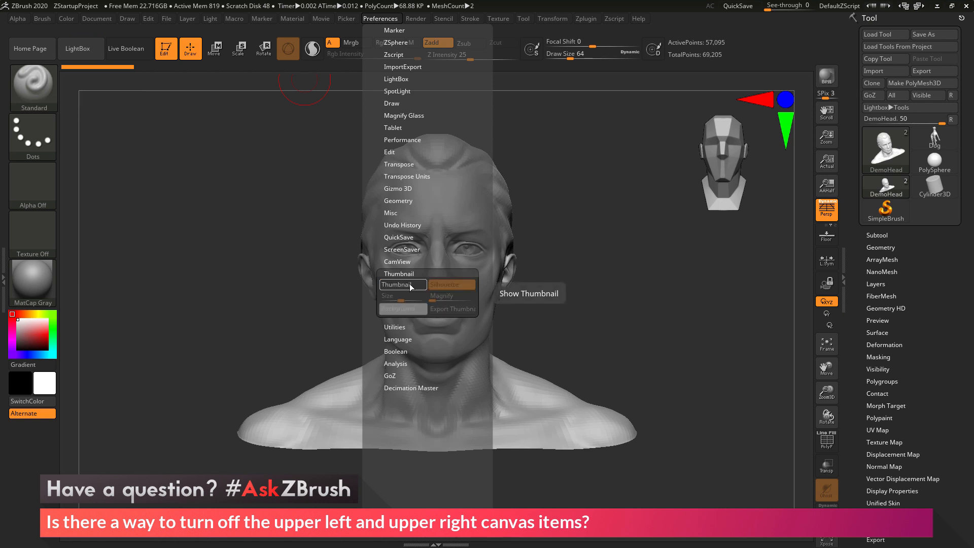
left_click(449, 284)
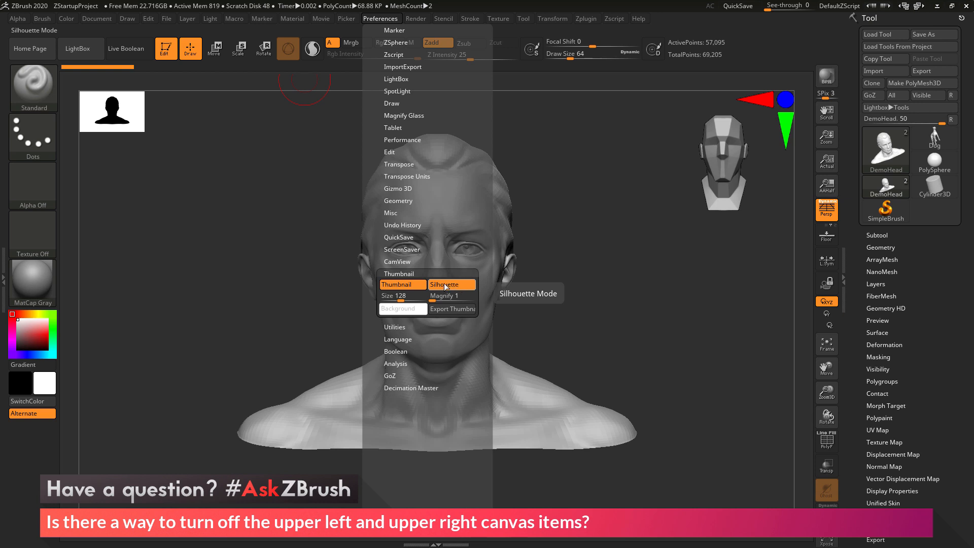
Step: Toggle Silhouette so the thumbnail ends up showing the shaded head
left_click(451, 284)
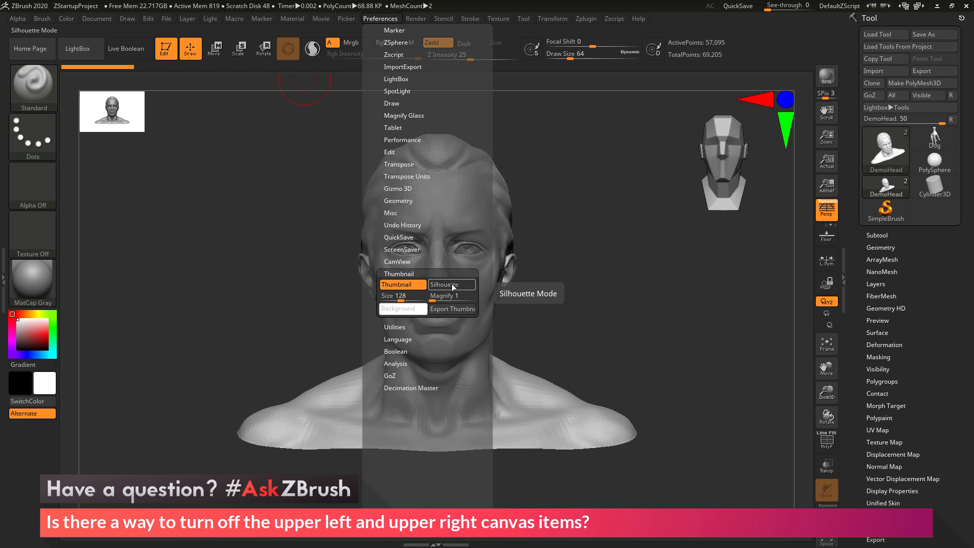
left_click(449, 284)
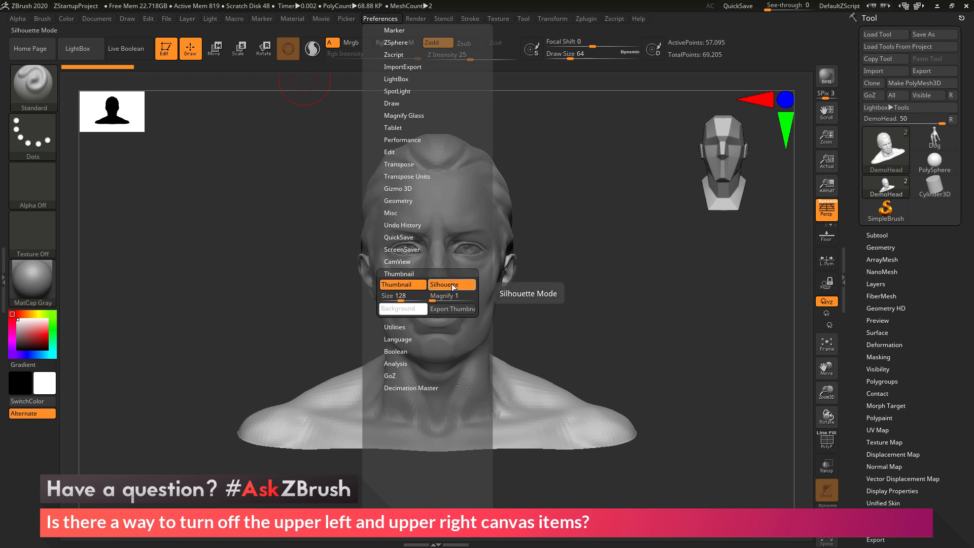
left_click(449, 284)
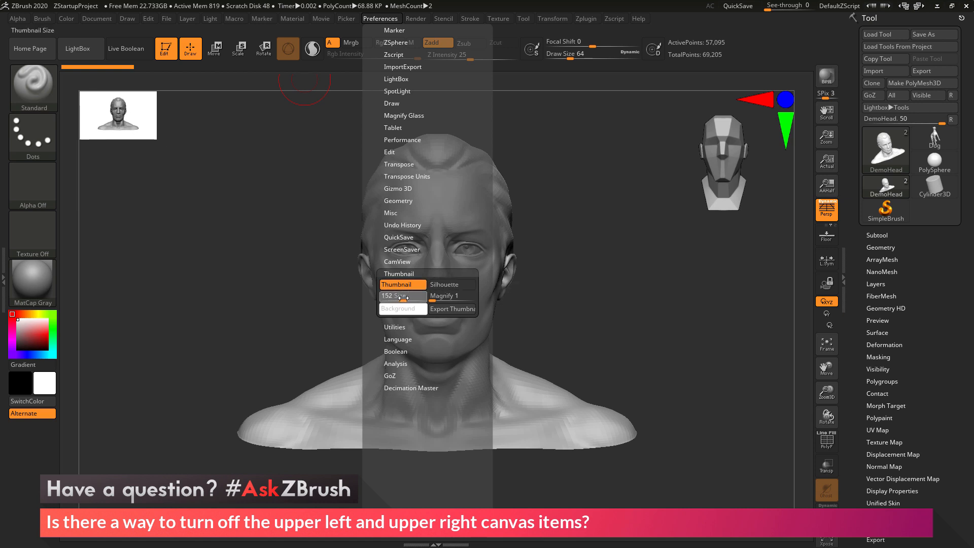
Step: Set the thumbnail preview size to 64 with magnify 2
left_click(451, 295)
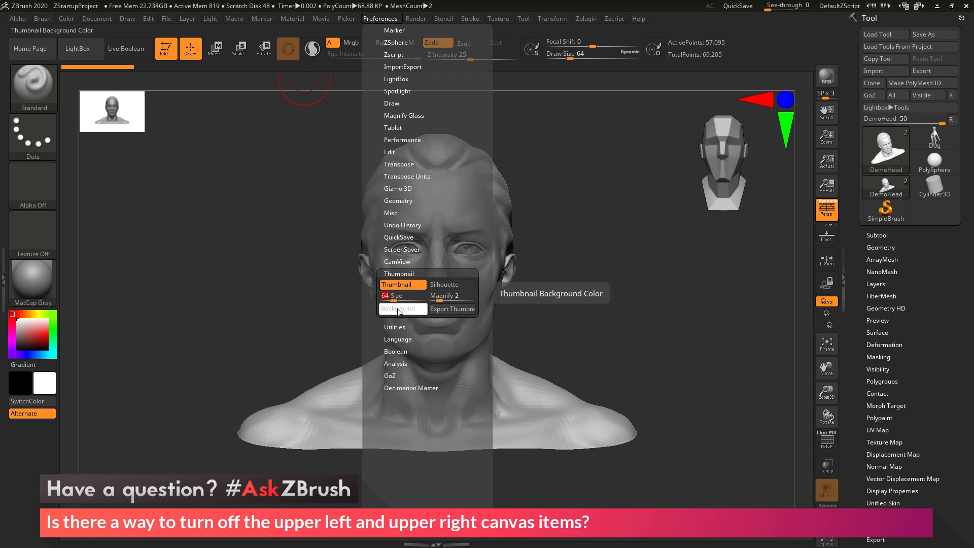
mouse_move(453, 309)
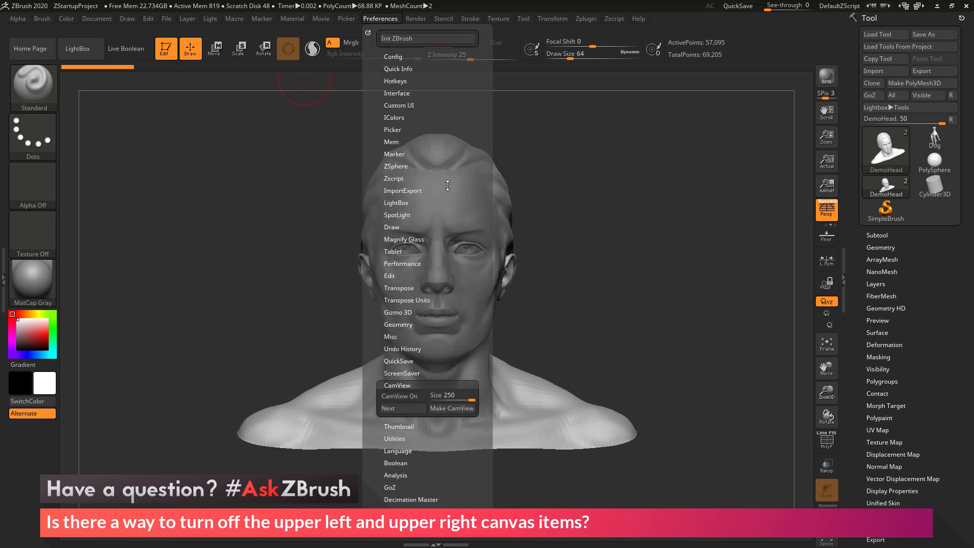
mouse_move(386, 24)
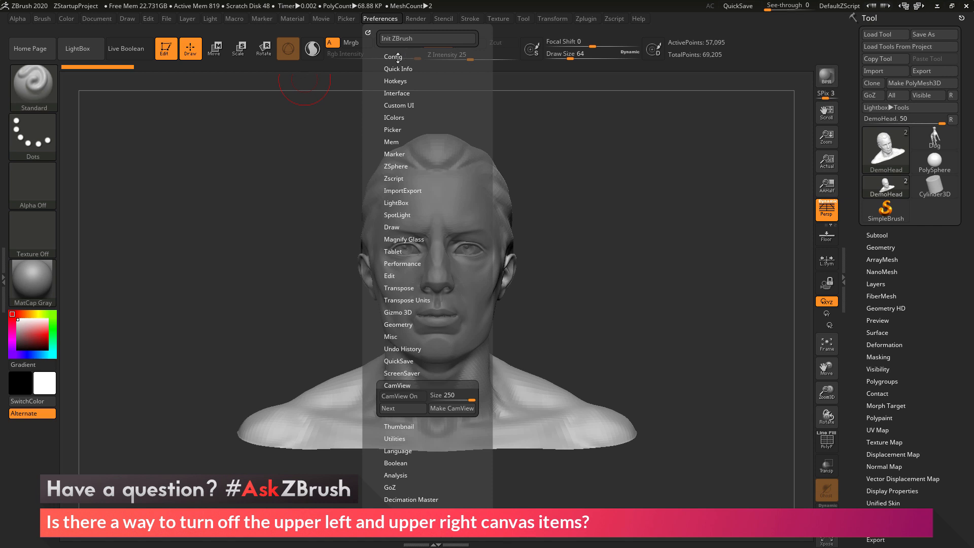
Step: Expand the Config preferences section showing the store and restore UI options
left_click(392, 57)
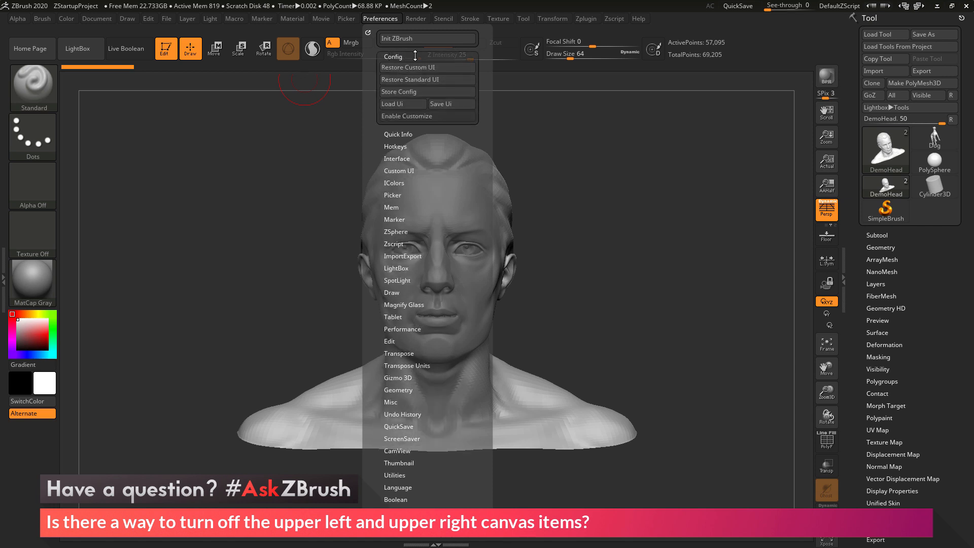
mouse_move(417, 95)
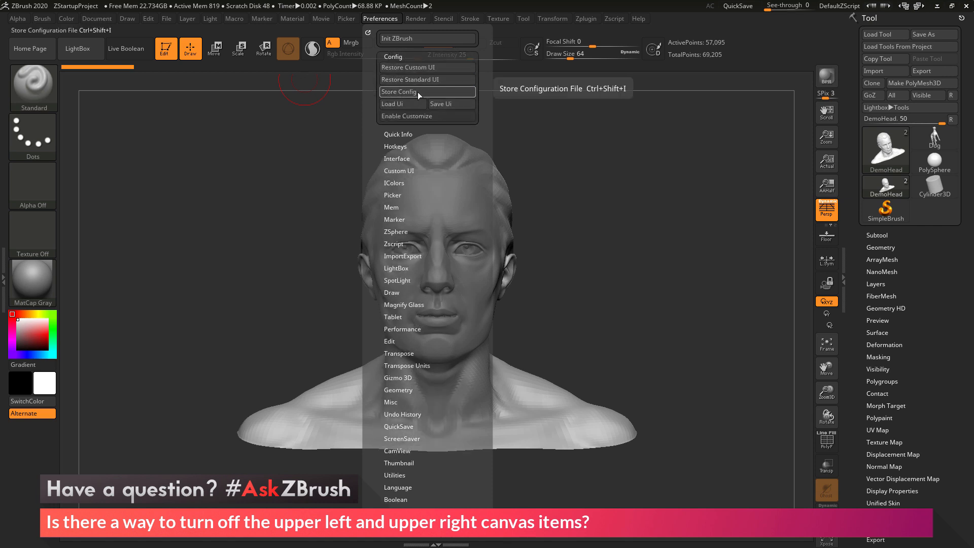